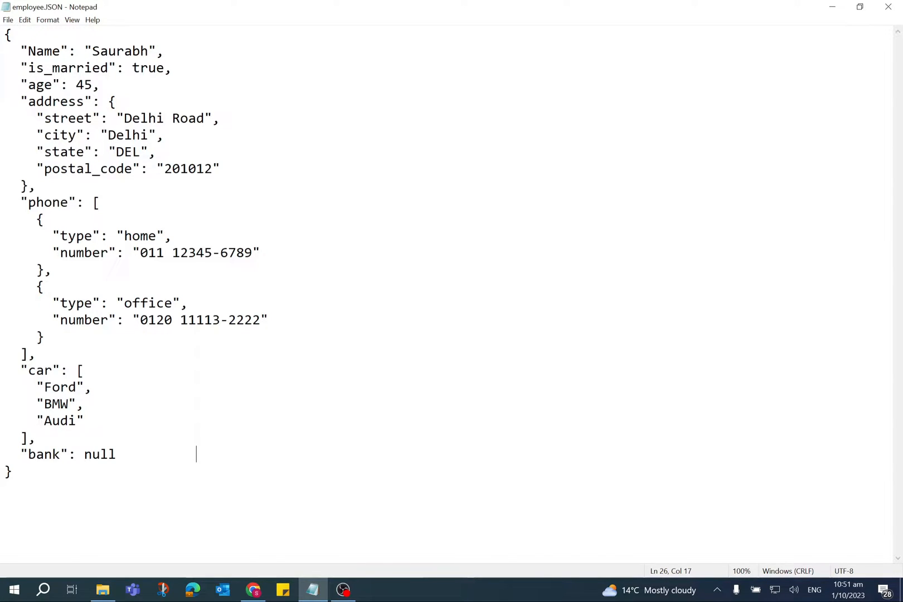
Begin a From File > From JSON import via Data > Get Data, reaching the Import Data file chooser
left_click_drag(34, 50, 157, 50)
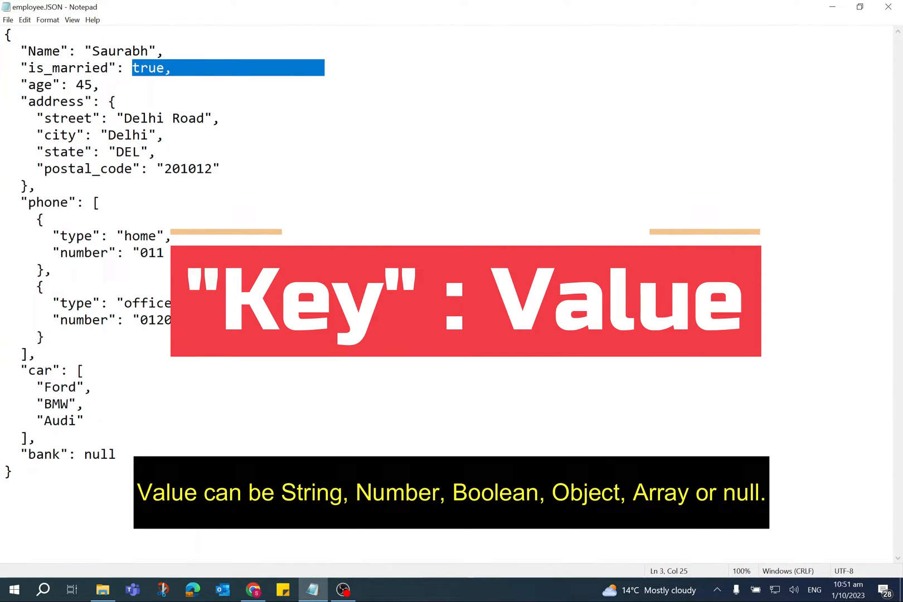
left_click(108, 101)
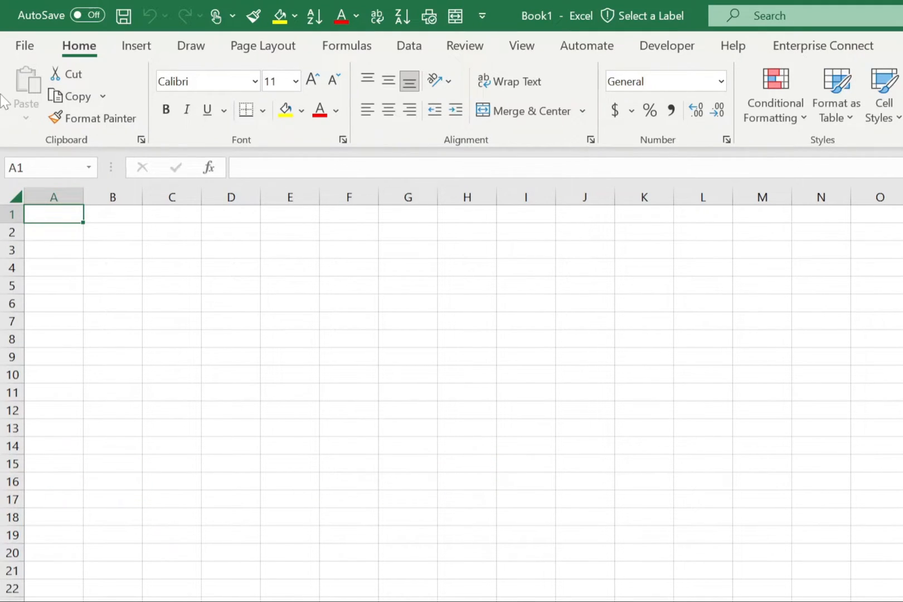
left_click(408, 46)
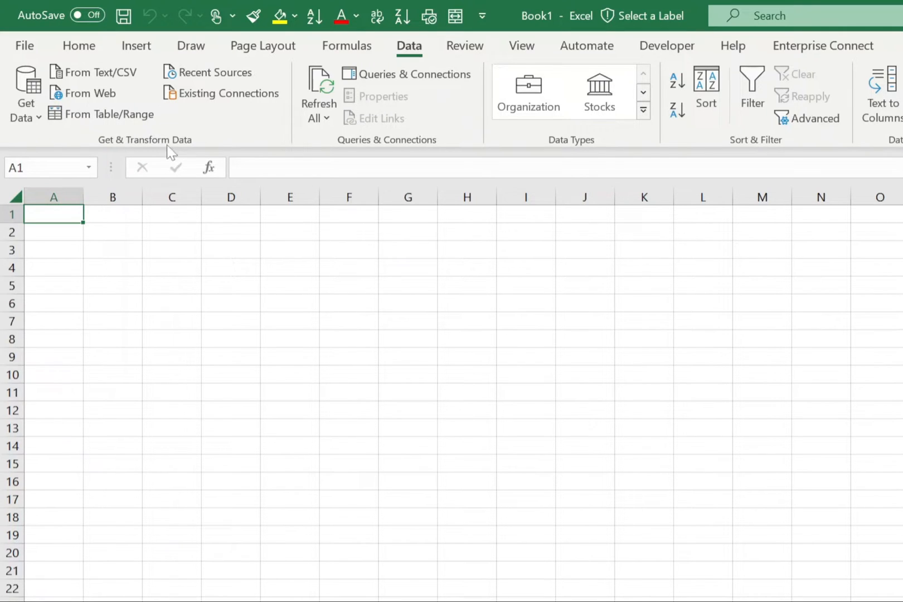
mouse_move(8, 126)
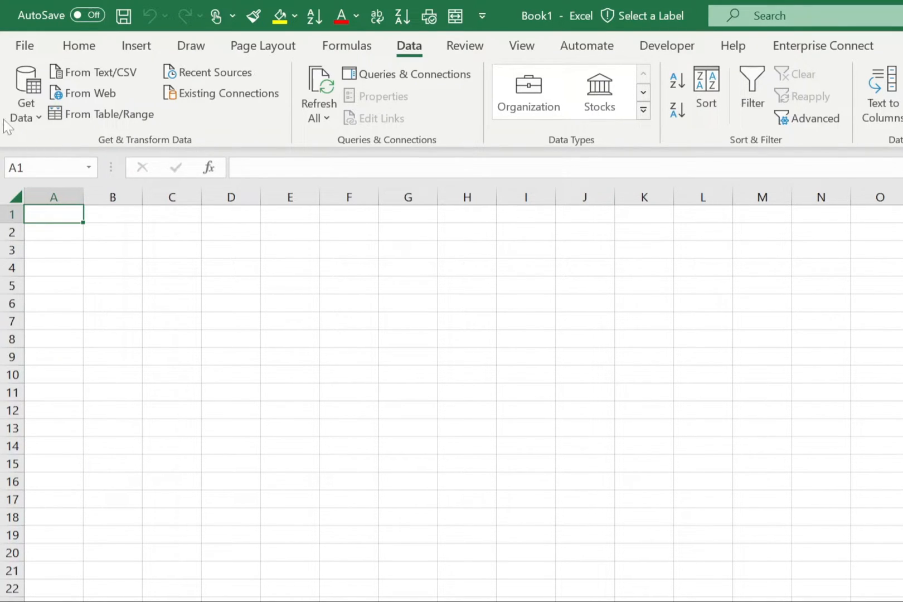
left_click(24, 107)
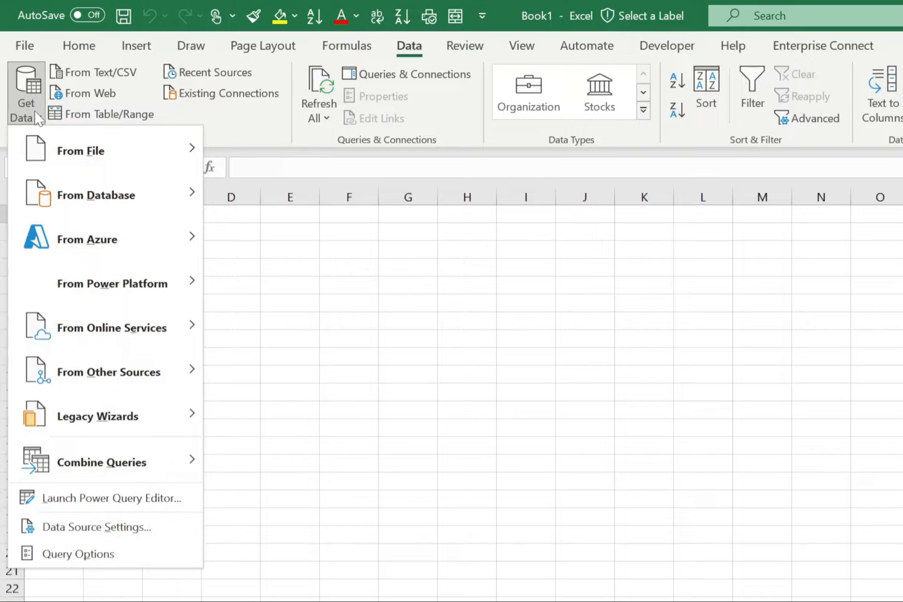
mouse_move(81, 152)
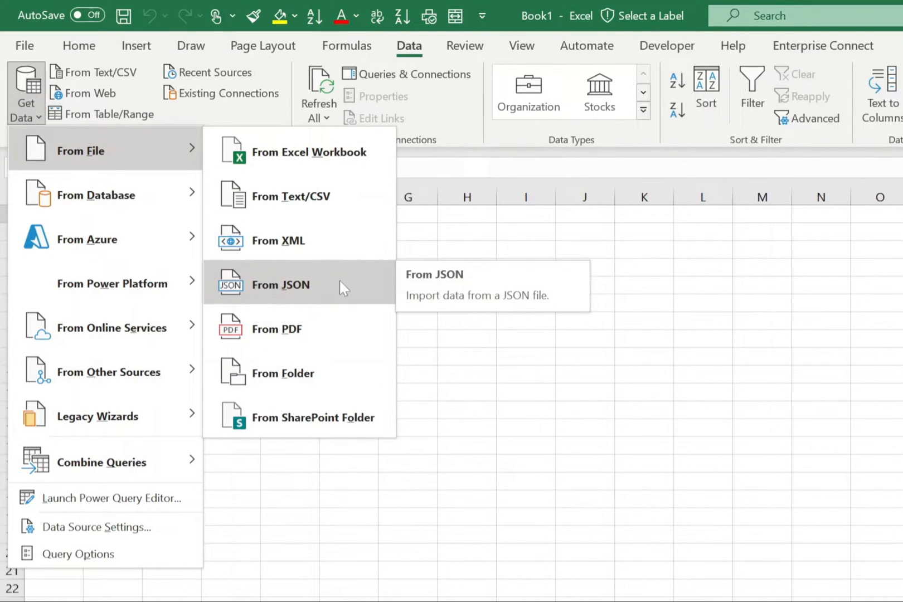
left_click(280, 284)
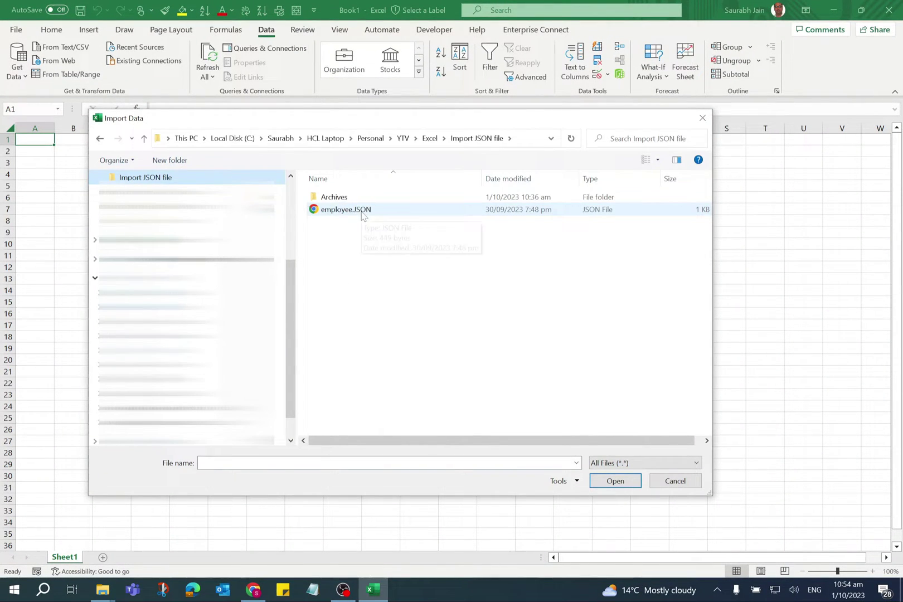
Import employee.JSON so its record loads into the Power Query Editor
left_click(346, 209)
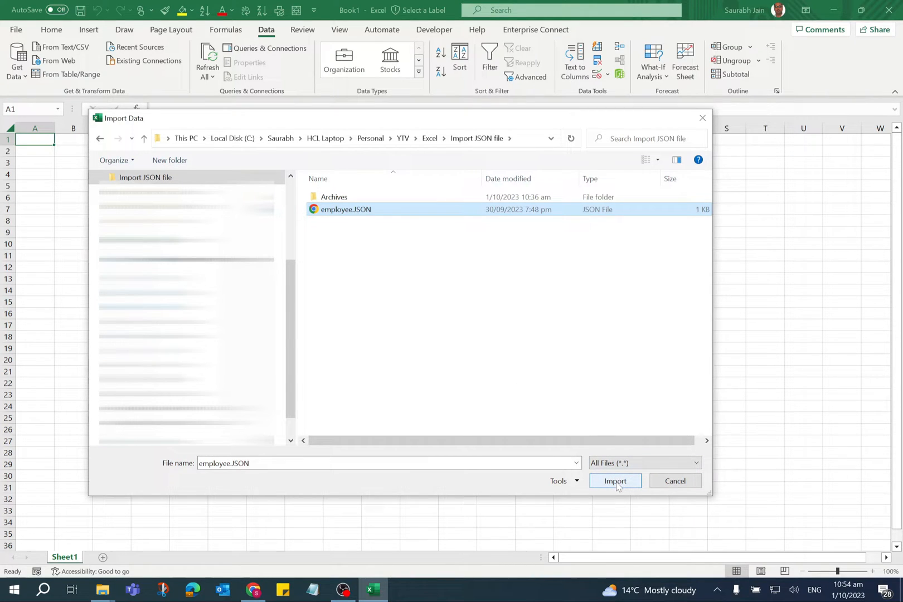
left_click(616, 481)
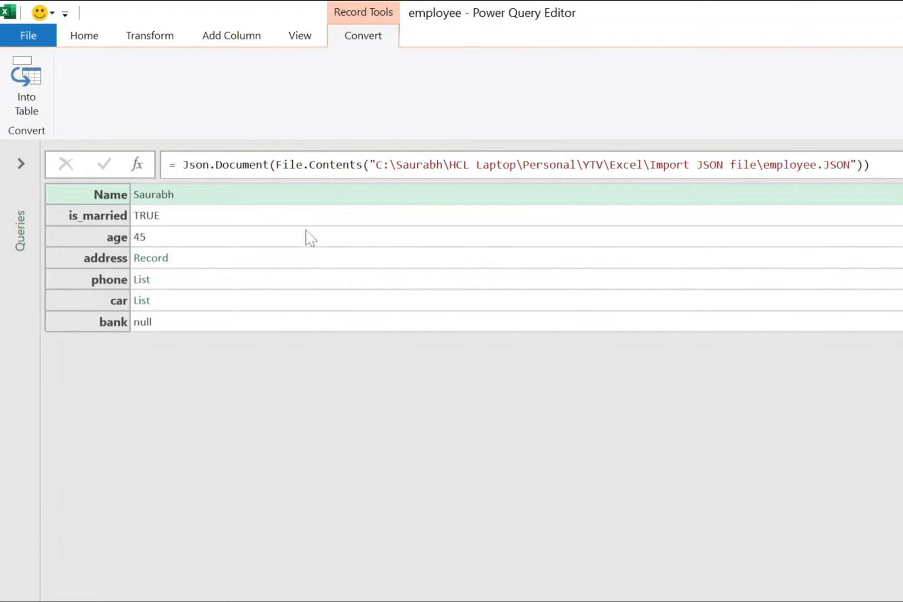
mouse_move(27, 100)
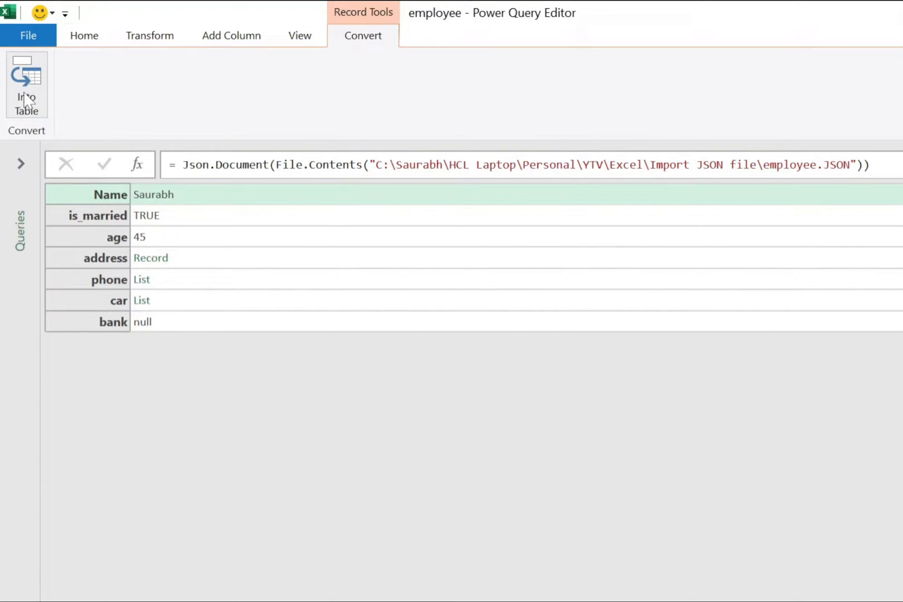
Convert the employee record into a two-column Name/Value table with Into Table
left_click(27, 83)
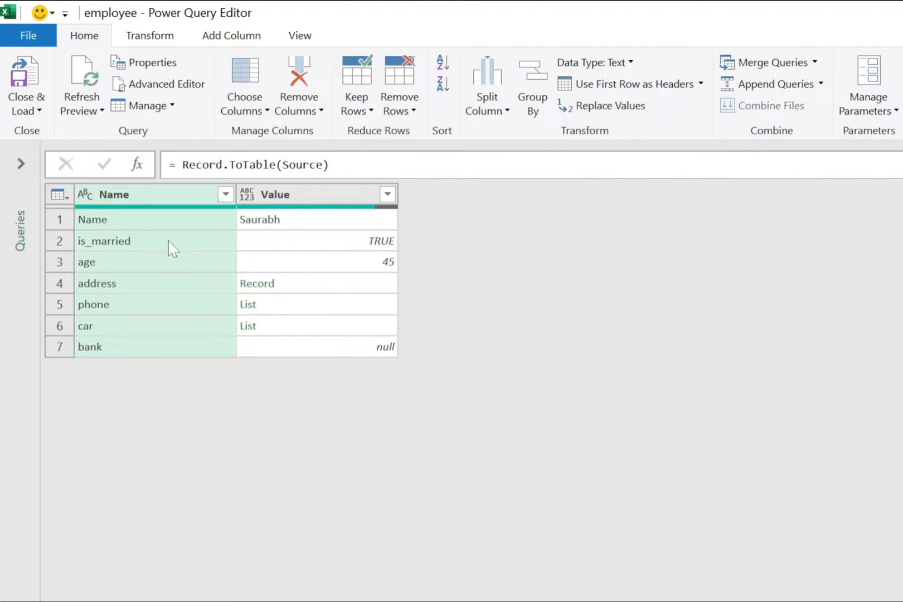
mouse_move(160, 269)
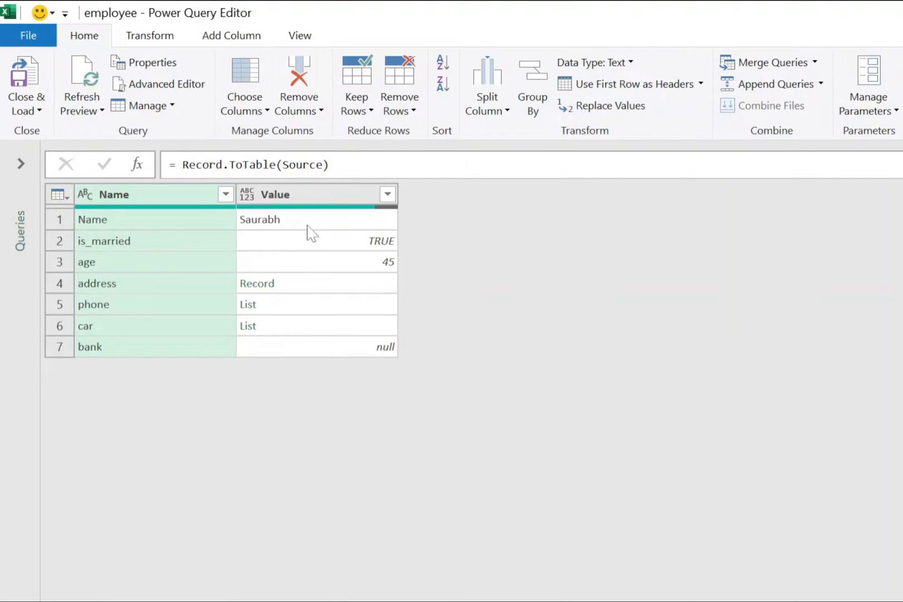
mouse_move(279, 271)
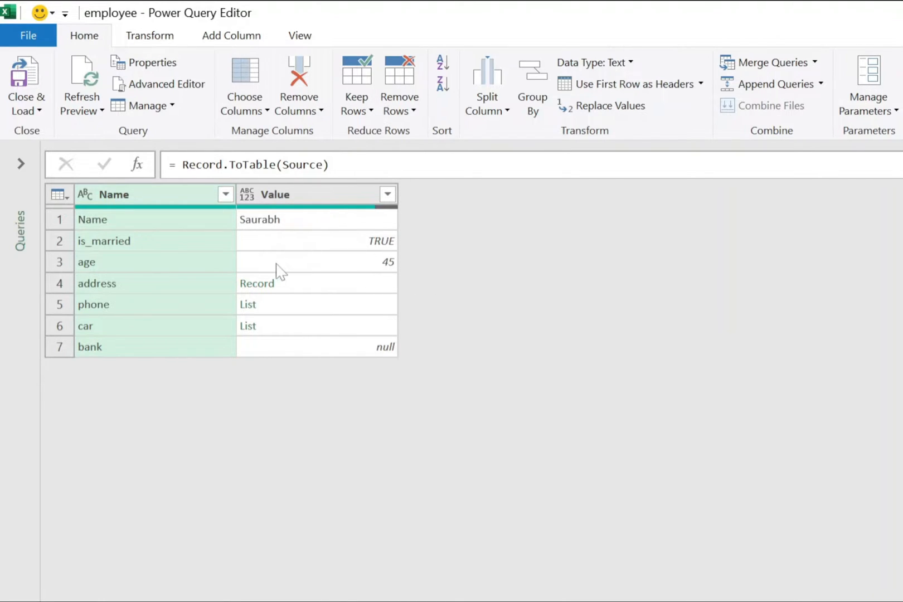
mouse_move(310, 309)
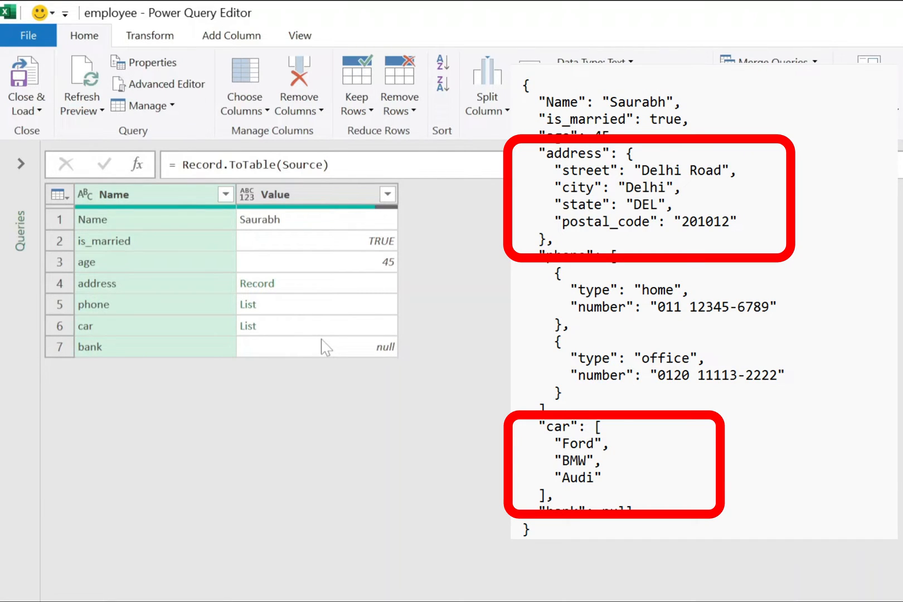
mouse_move(332, 308)
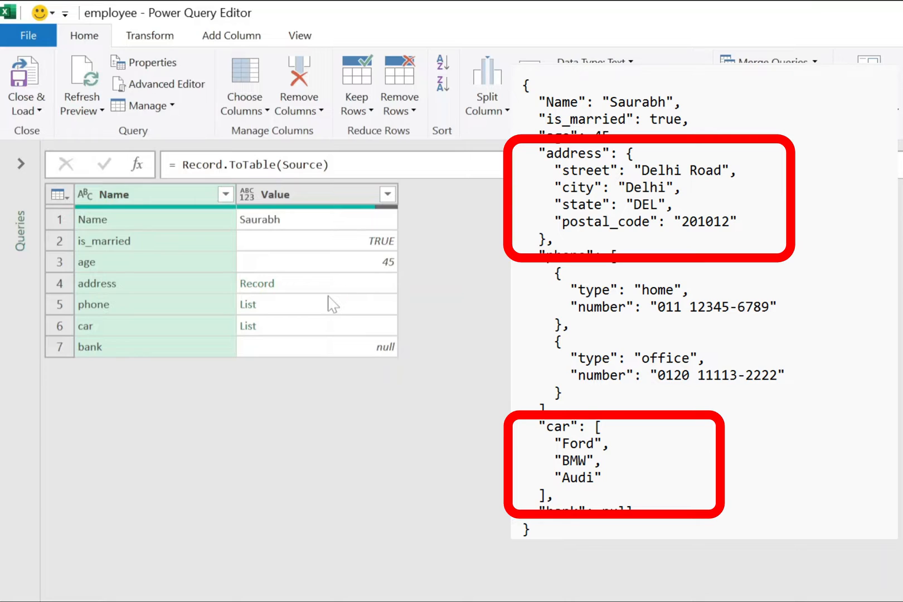
mouse_move(279, 297)
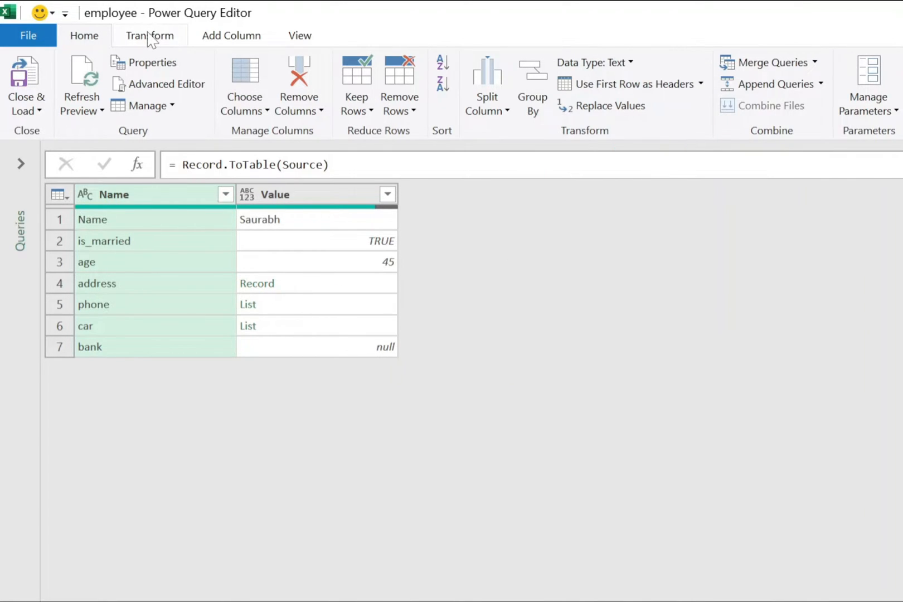
Transpose the table and promote the first row to headers, giving one employee row across seven columns
left_click(149, 36)
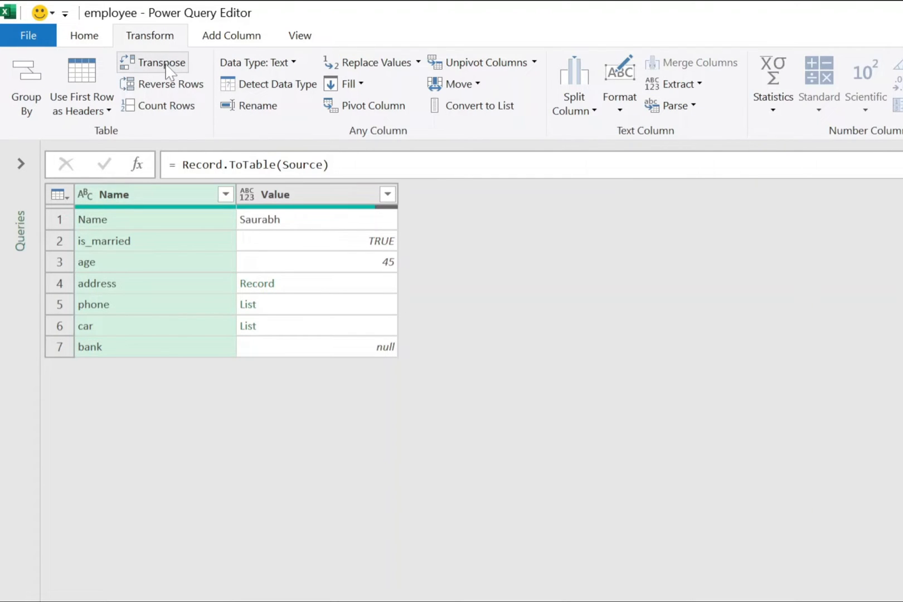
mouse_move(168, 69)
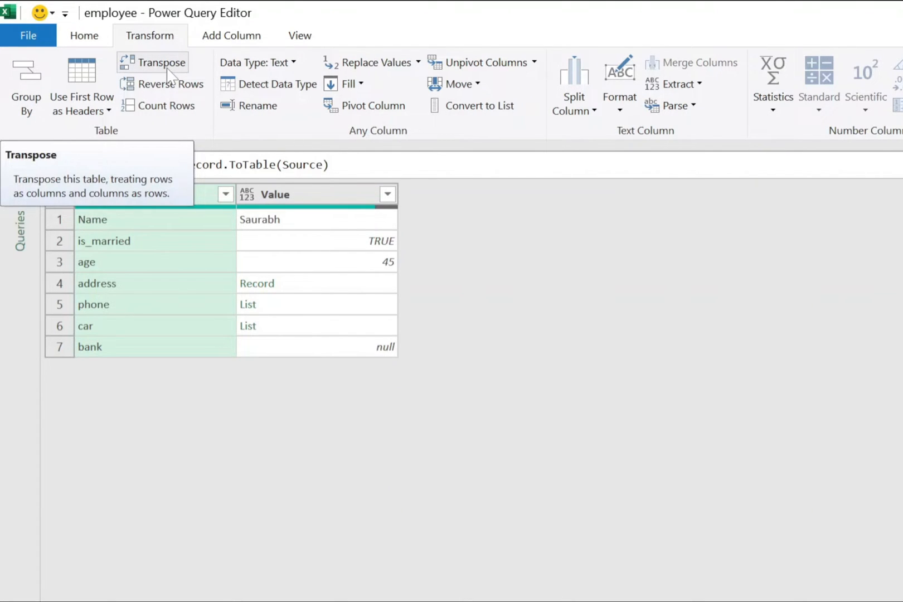
left_click(160, 62)
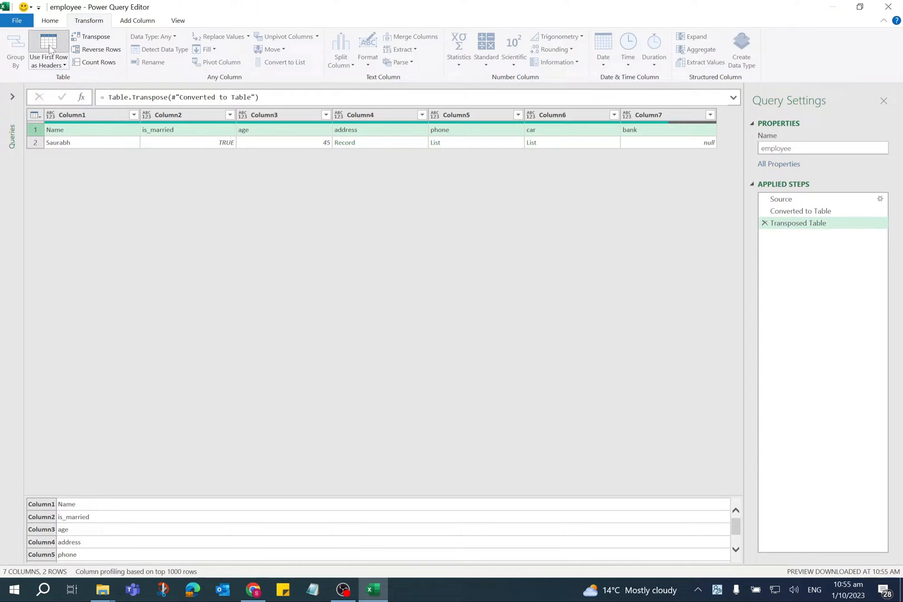
left_click(44, 50)
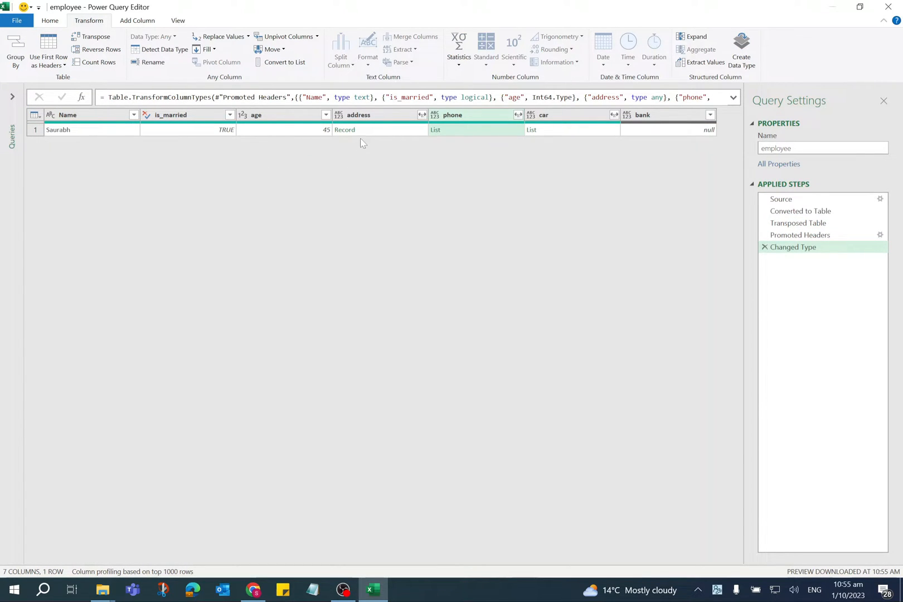
mouse_move(542, 133)
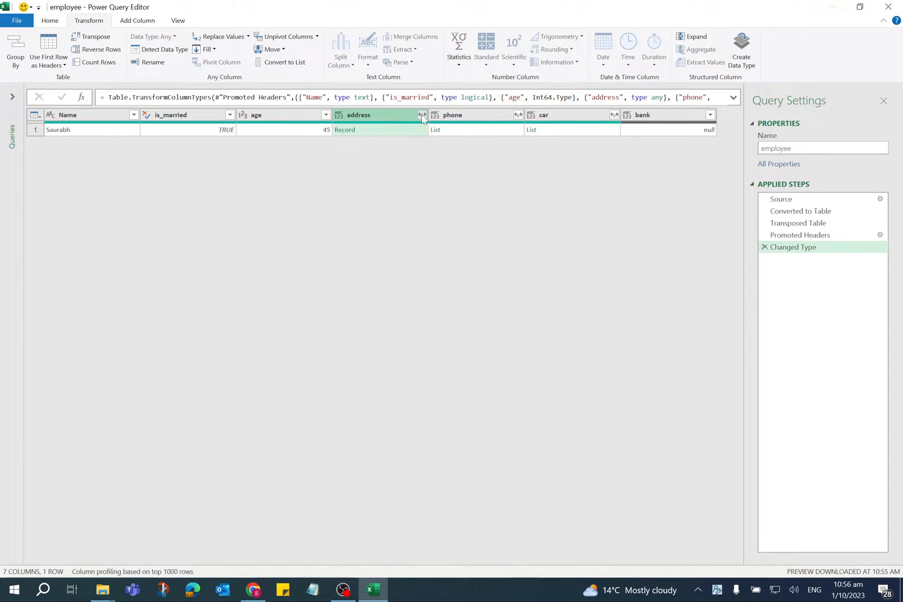
Expand address into street, city, state and postal_code columns without the original-name prefix
left_click(422, 115)
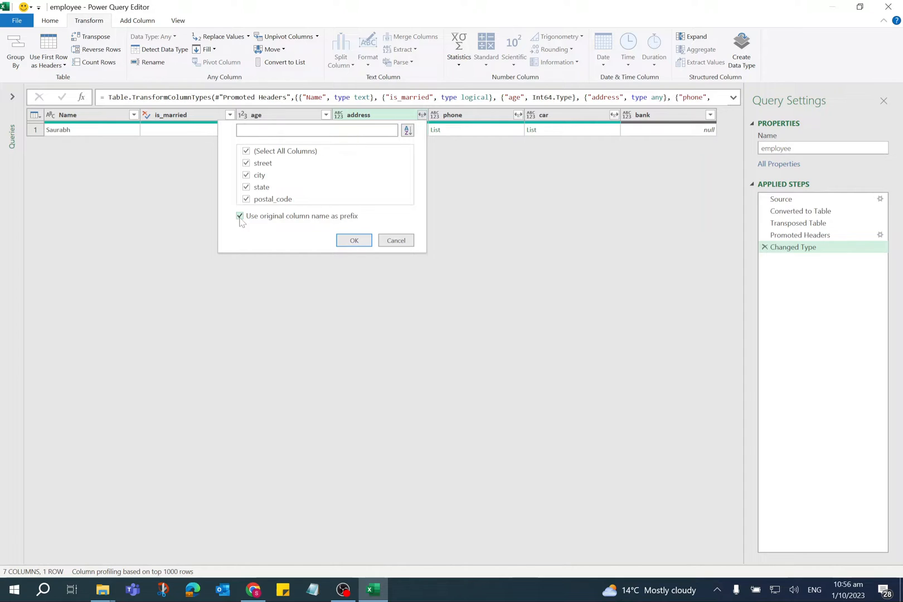
left_click(239, 216)
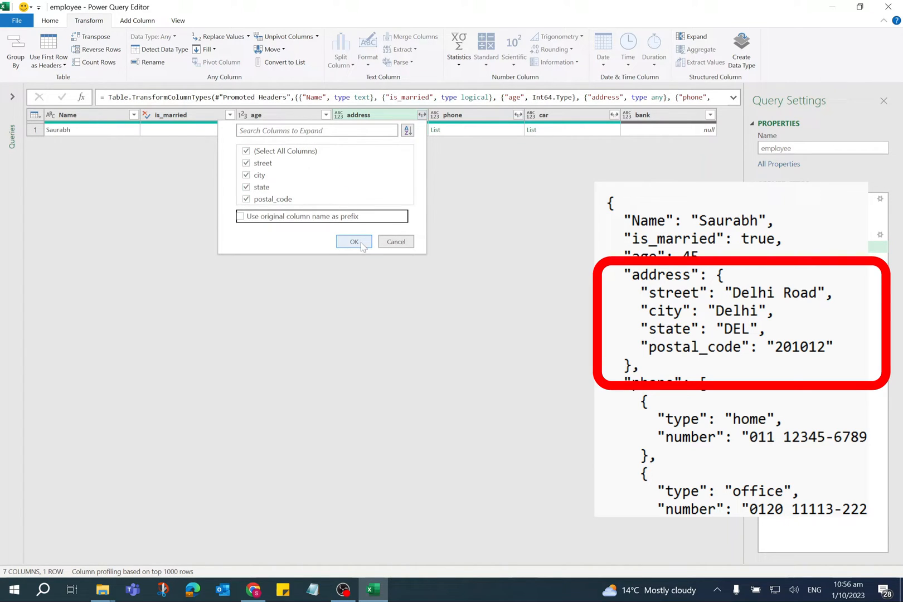
left_click(354, 242)
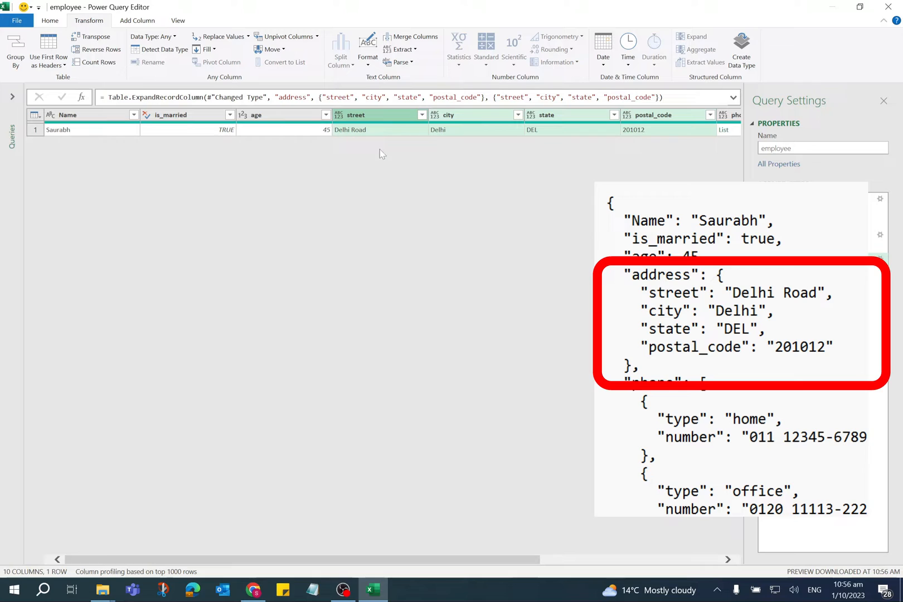
mouse_move(606, 149)
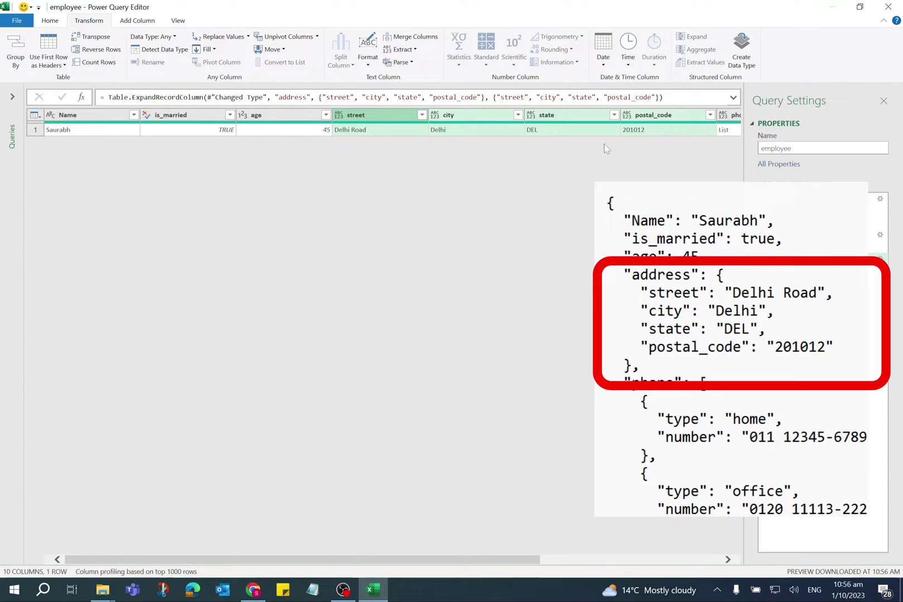
mouse_move(453, 141)
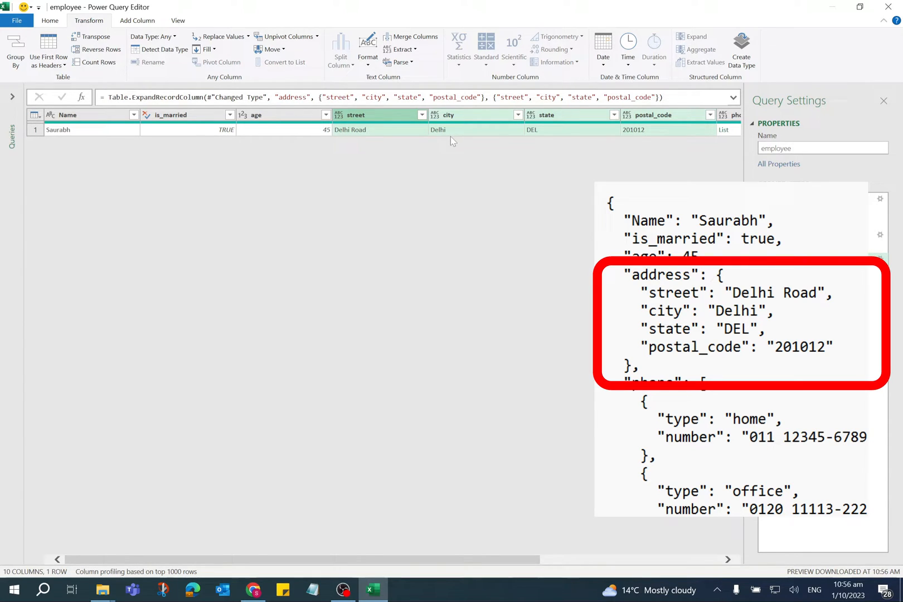
mouse_move(518, 145)
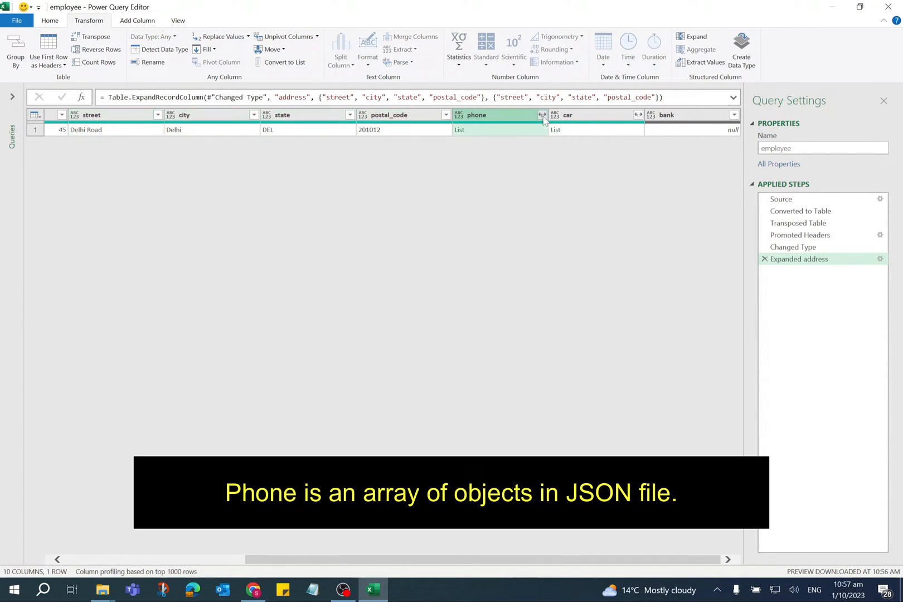
Expand the phone list to new rows, giving two rows each holding one phone record
left_click(542, 115)
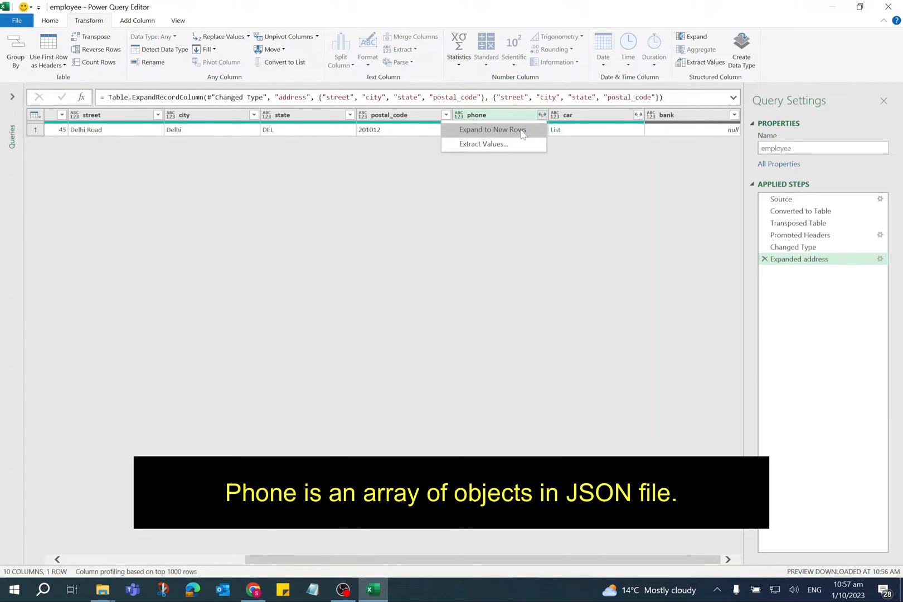
left_click(492, 130)
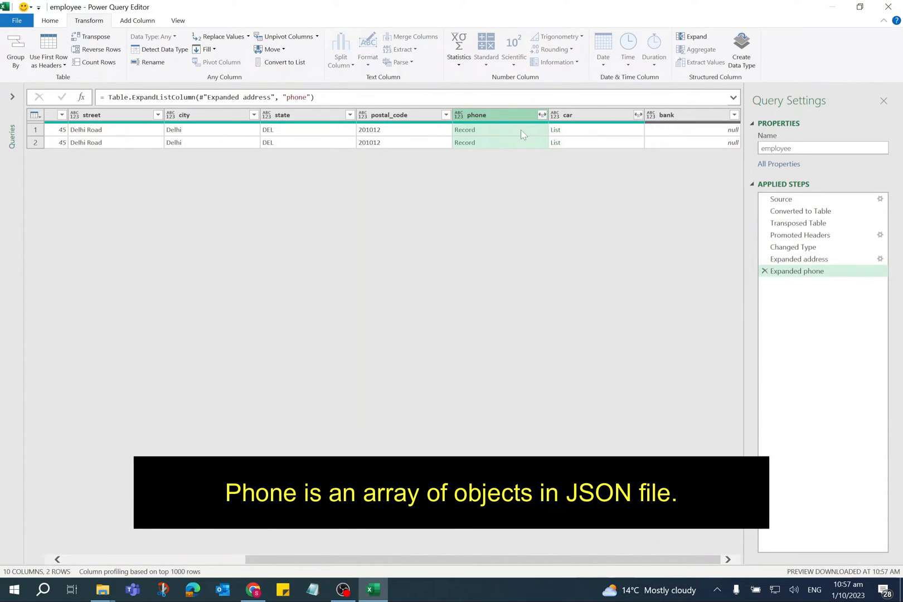
mouse_move(485, 148)
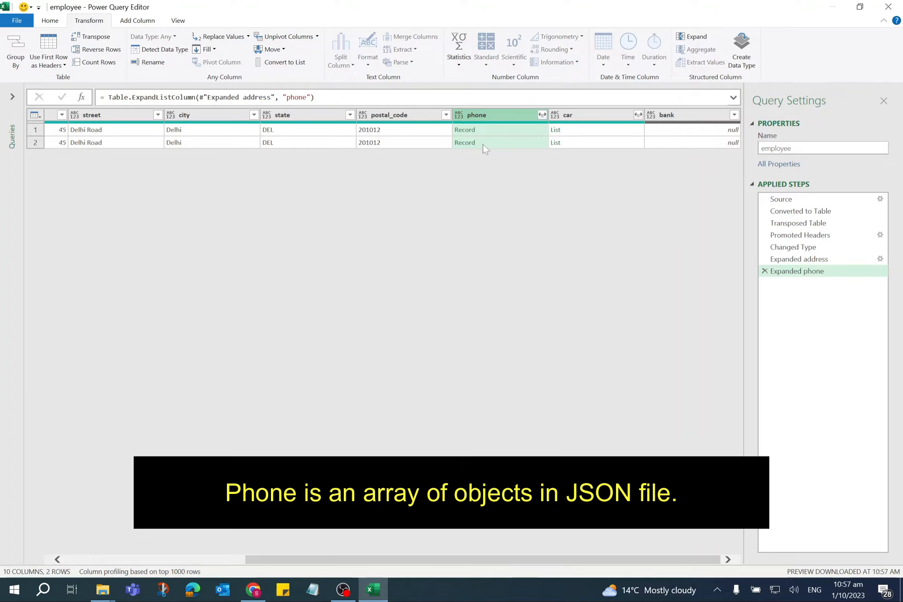
mouse_move(542, 115)
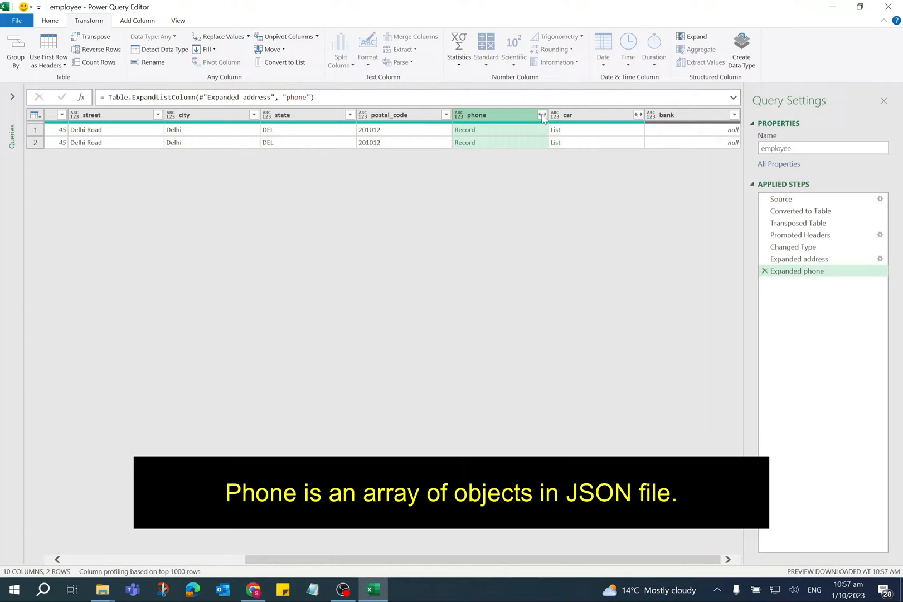
Expand the phone records into type and number columns without prefixed names
left_click(542, 115)
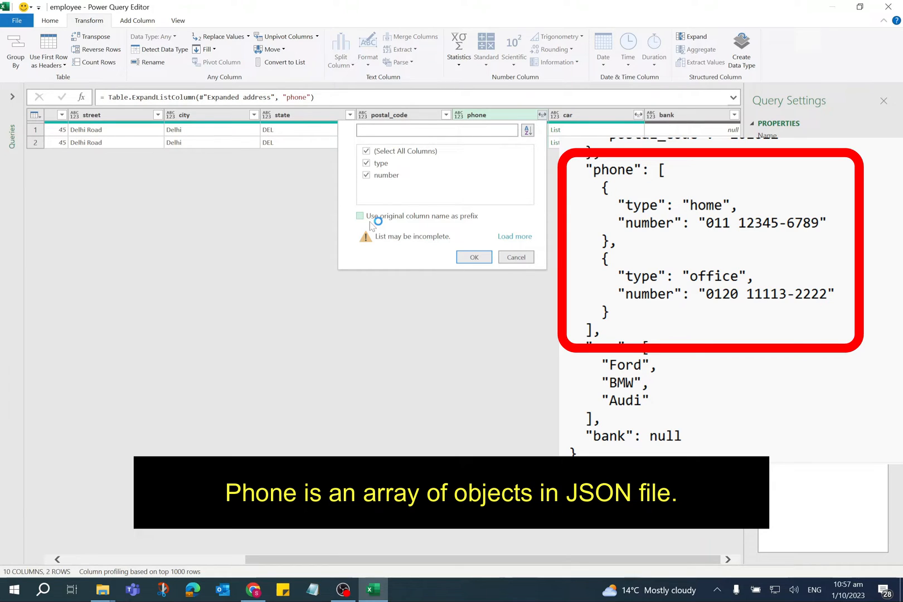
mouse_move(471, 272)
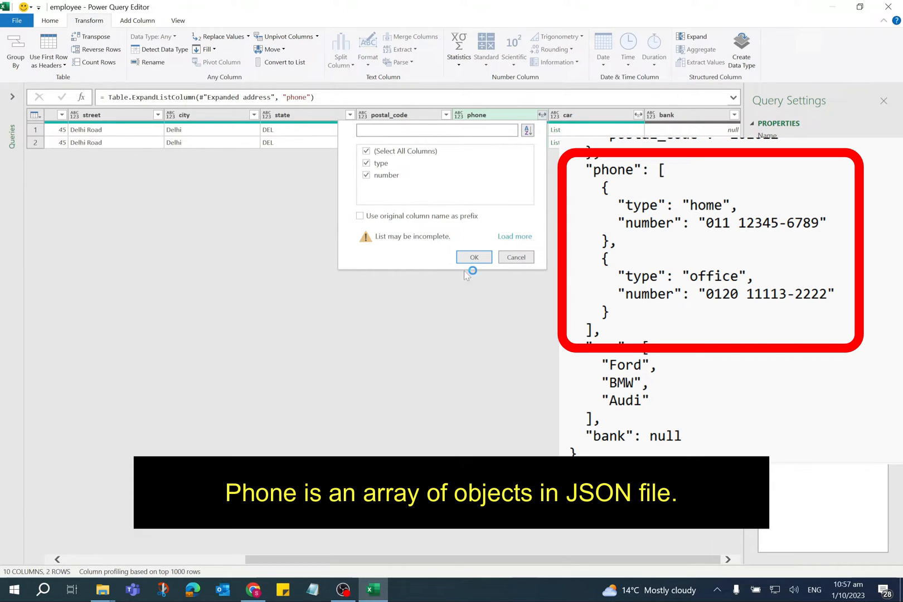
left_click(474, 257)
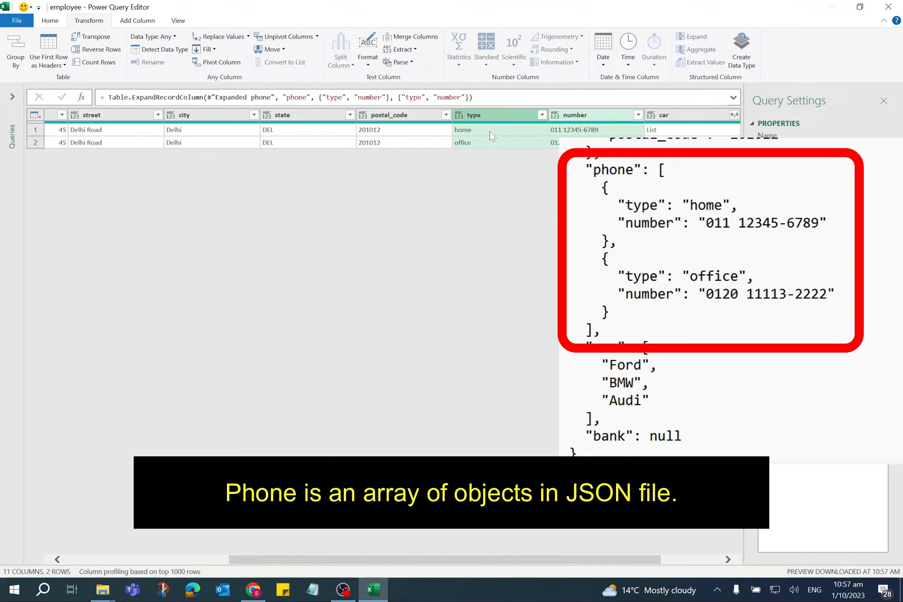
mouse_move(481, 150)
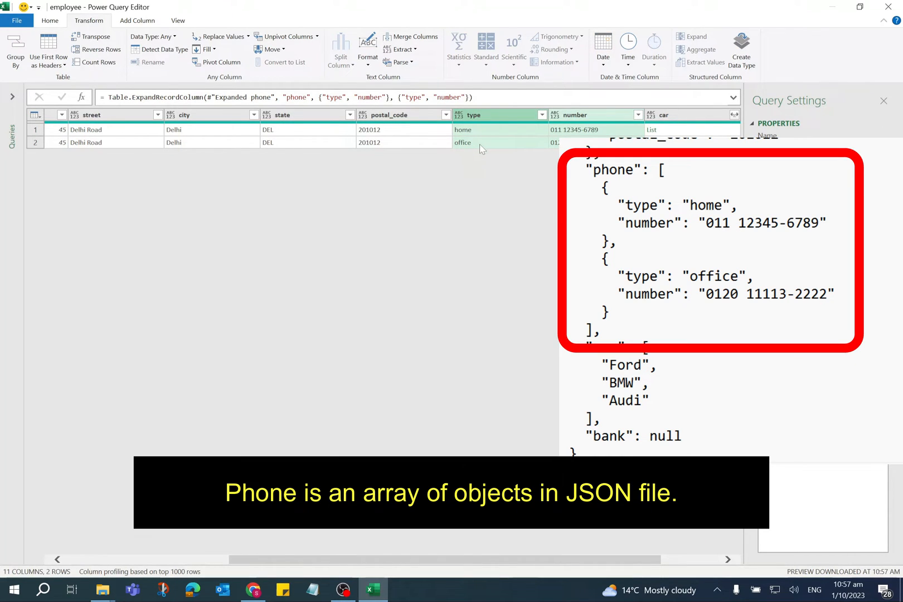
mouse_move(551, 152)
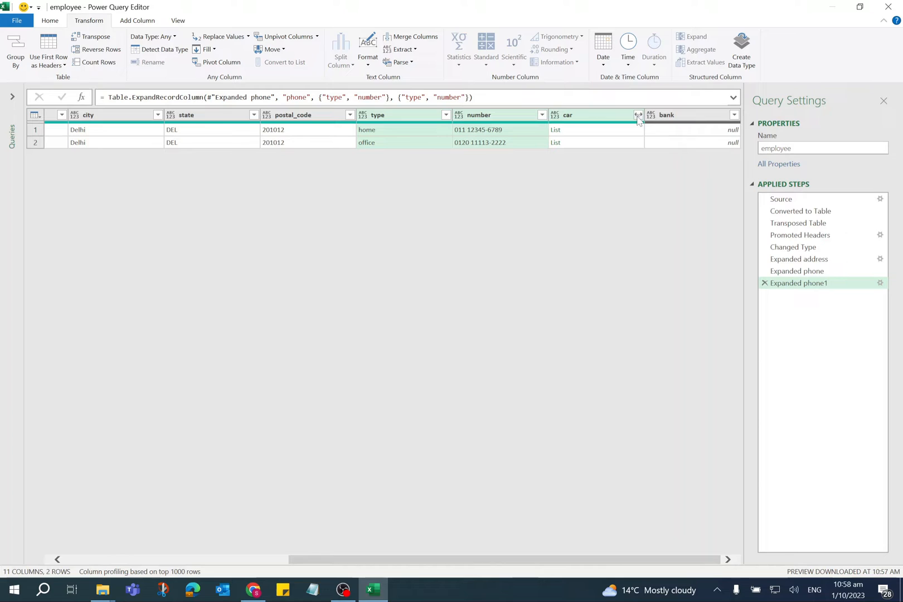
Extract the car list values as comma-joined text, e.g. Ford,BMW,Audi
left_click(638, 115)
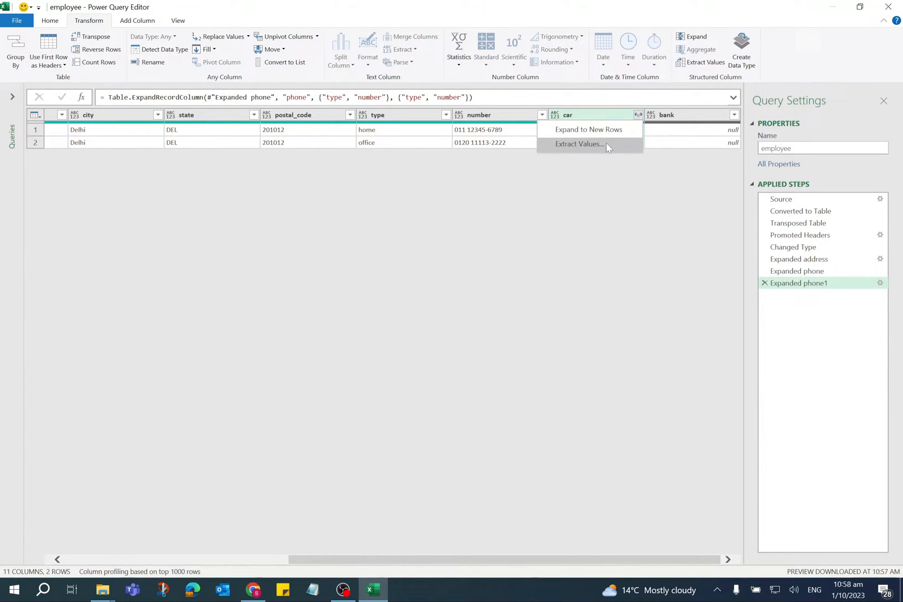
left_click(577, 144)
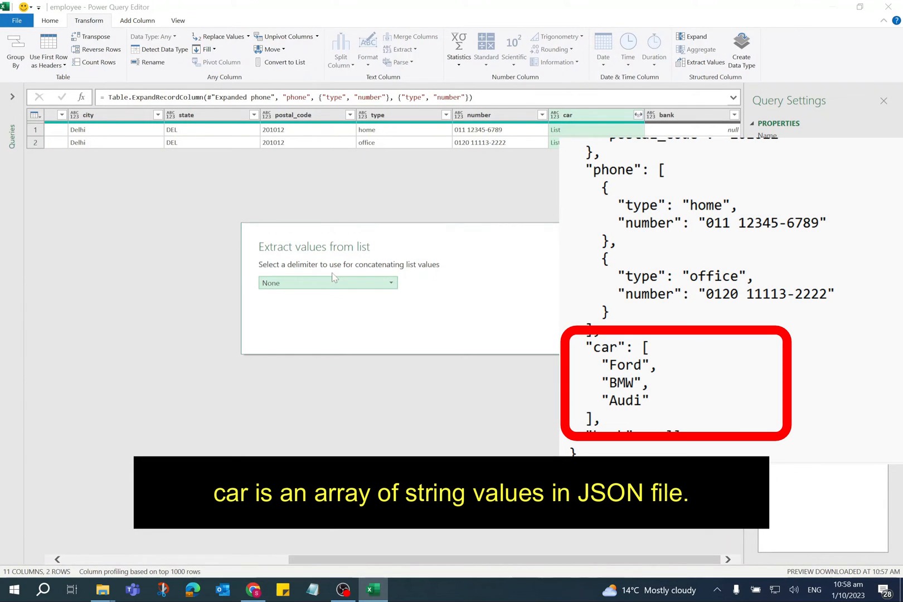
mouse_move(335, 289)
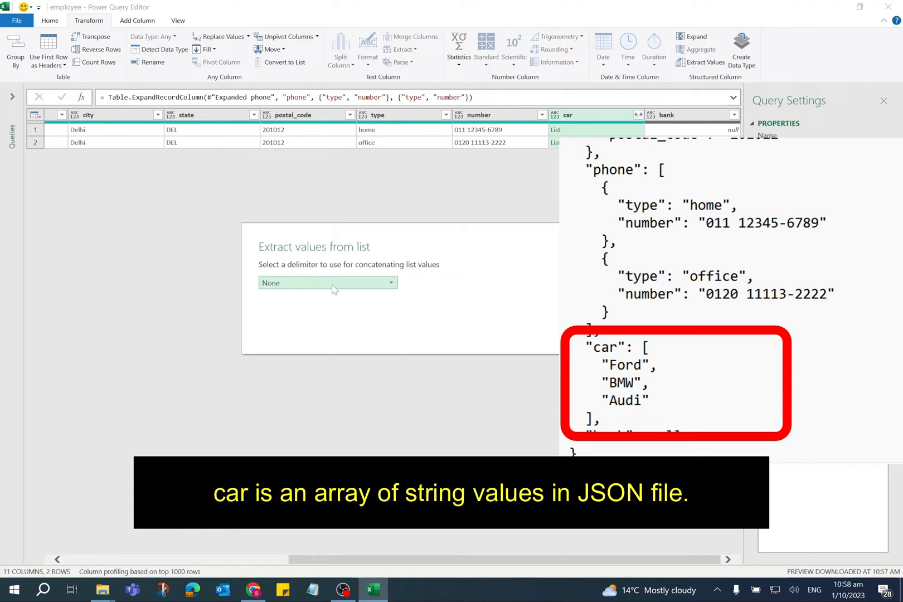
left_click(328, 283)
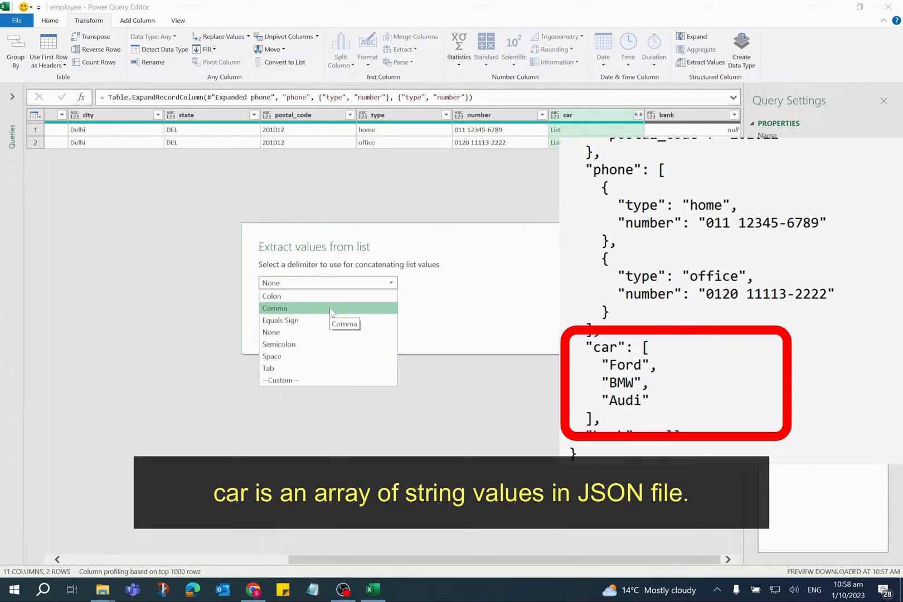
left_click(274, 309)
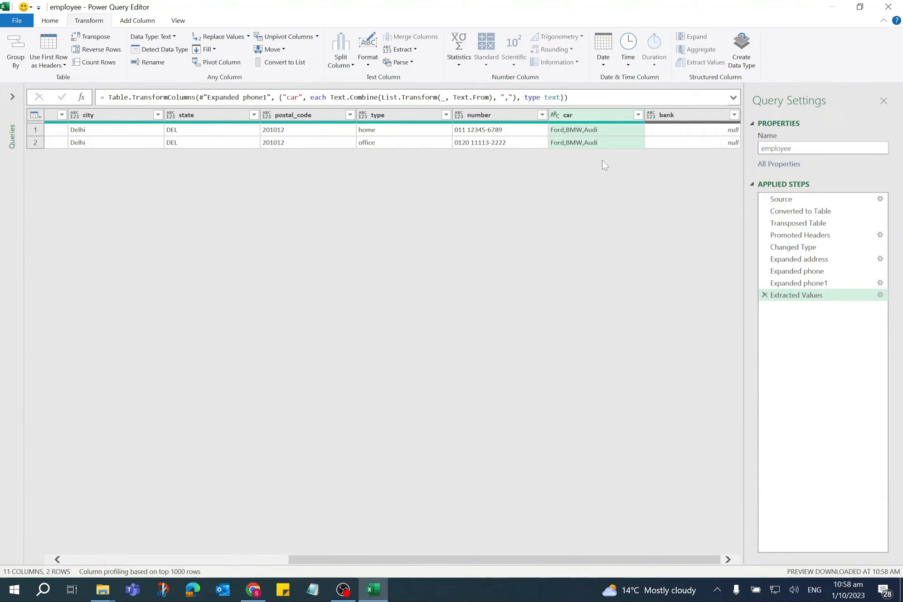
mouse_move(609, 149)
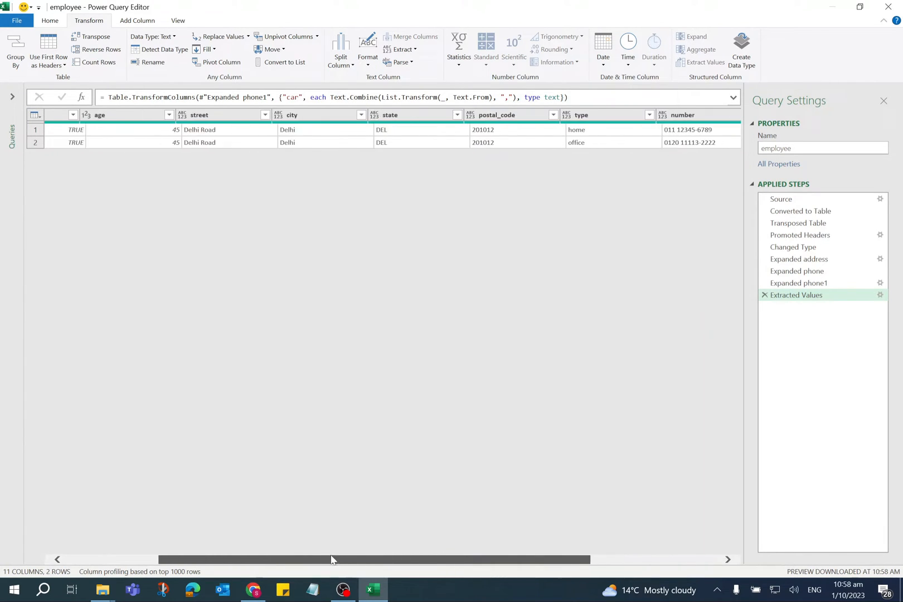
left_click_drag(331, 559, 465, 559)
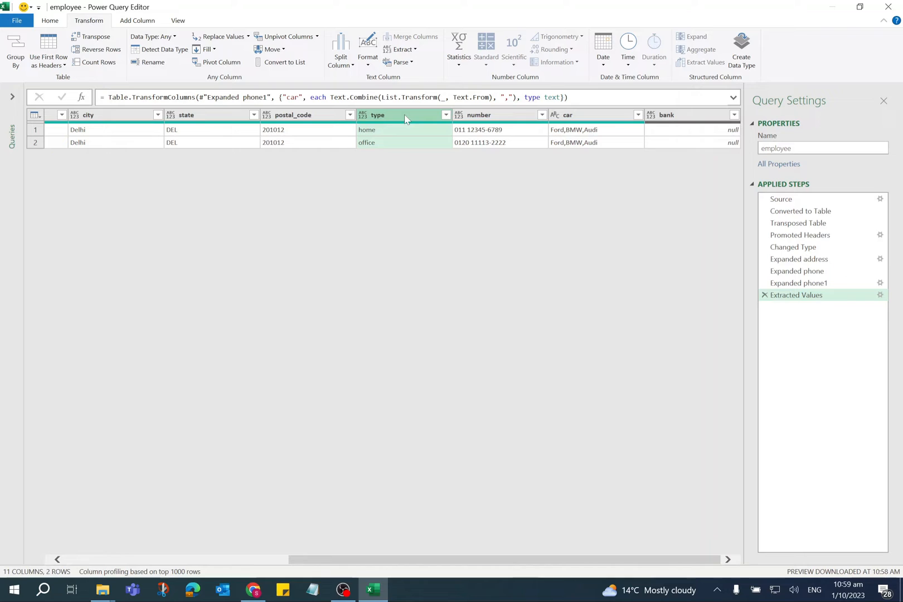
mouse_move(220, 63)
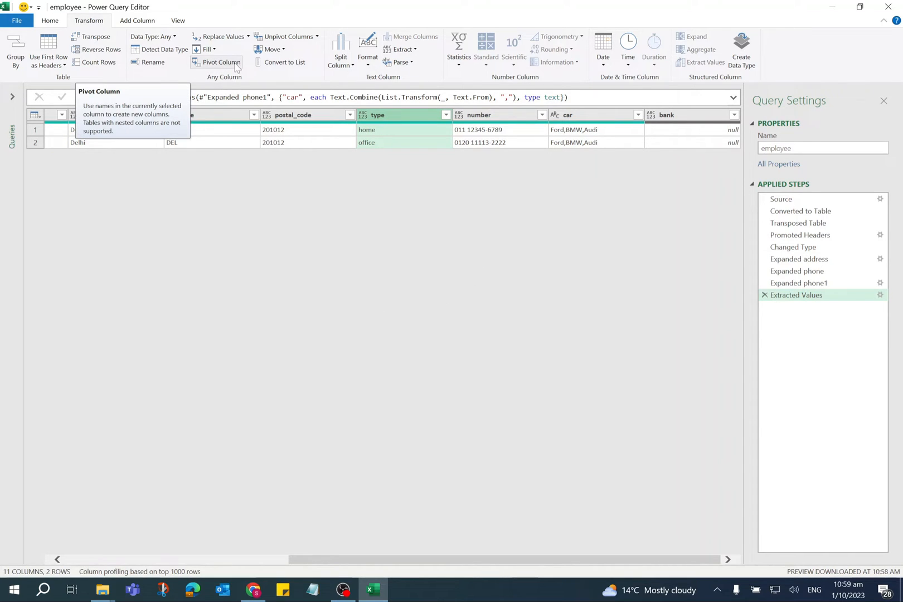
Pivot type on number with Don't Aggregate, giving home and office columns in one row
left_click(220, 63)
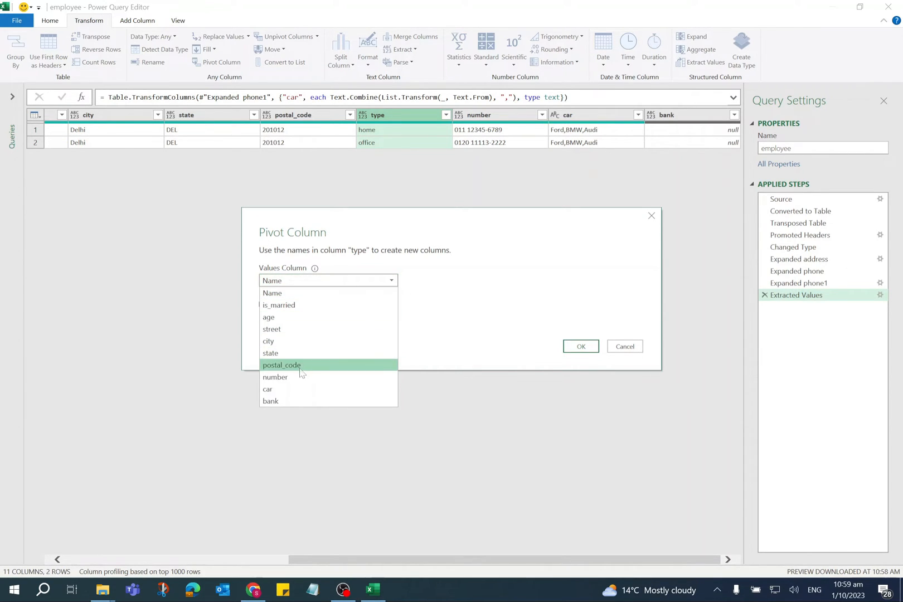
mouse_move(299, 382)
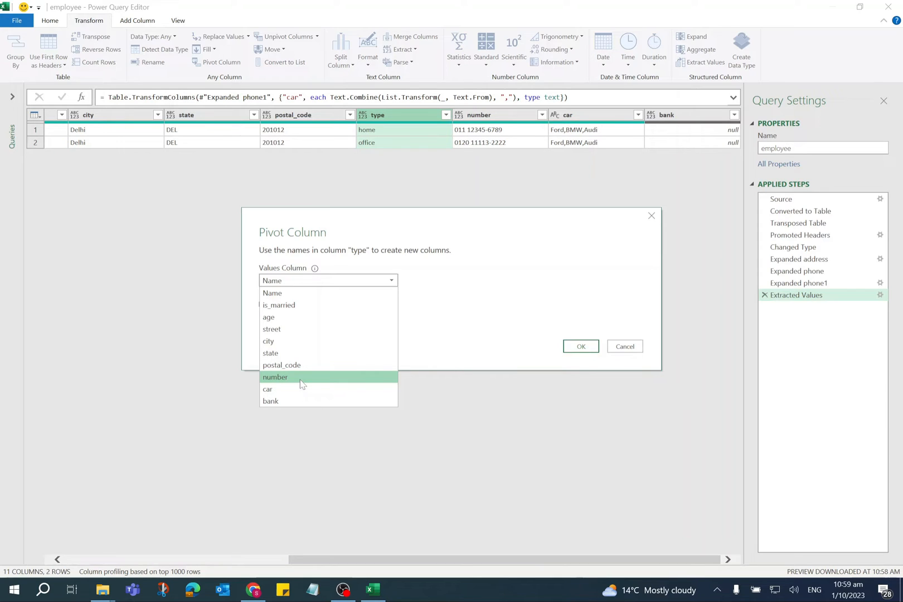
left_click(275, 377)
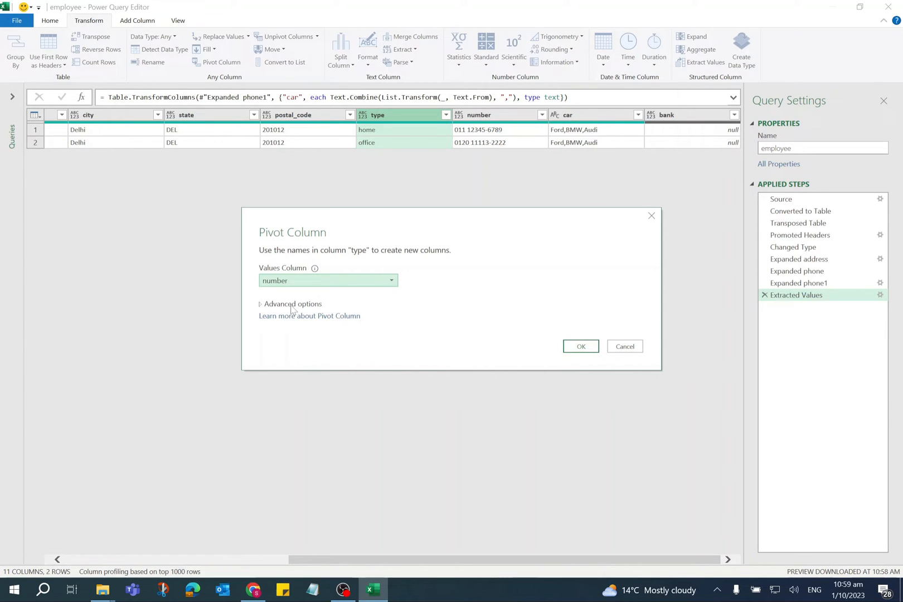
left_click(292, 304)
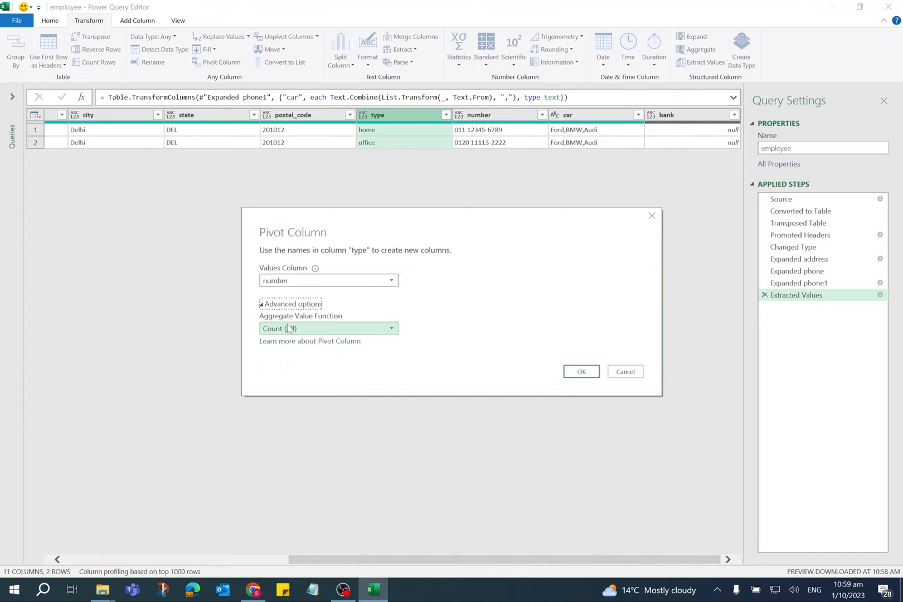
left_click(328, 329)
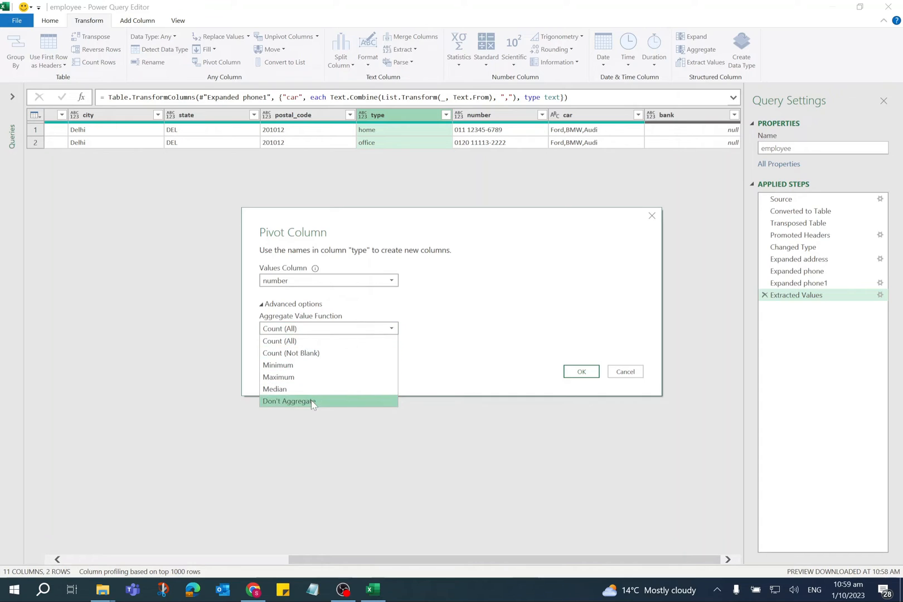
left_click(289, 401)
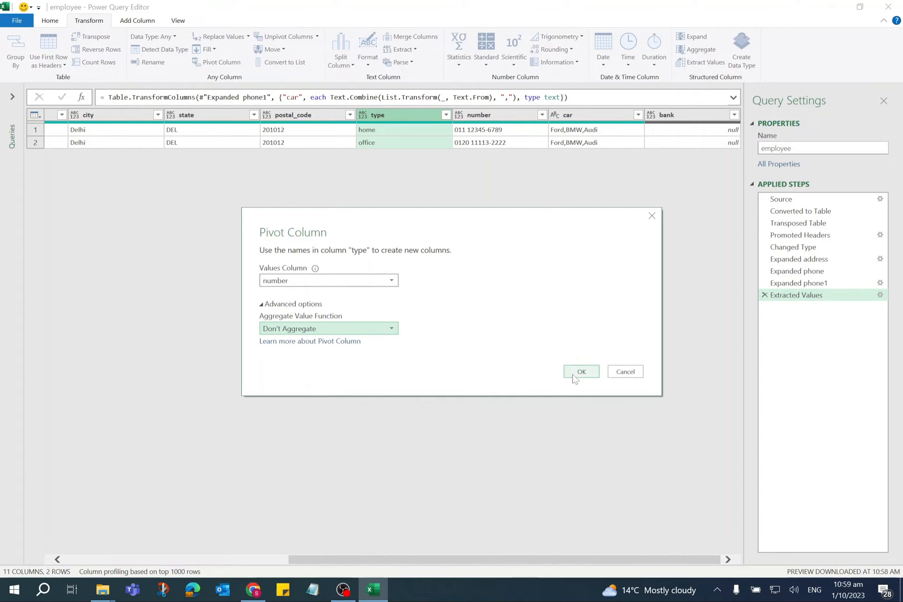
left_click(582, 372)
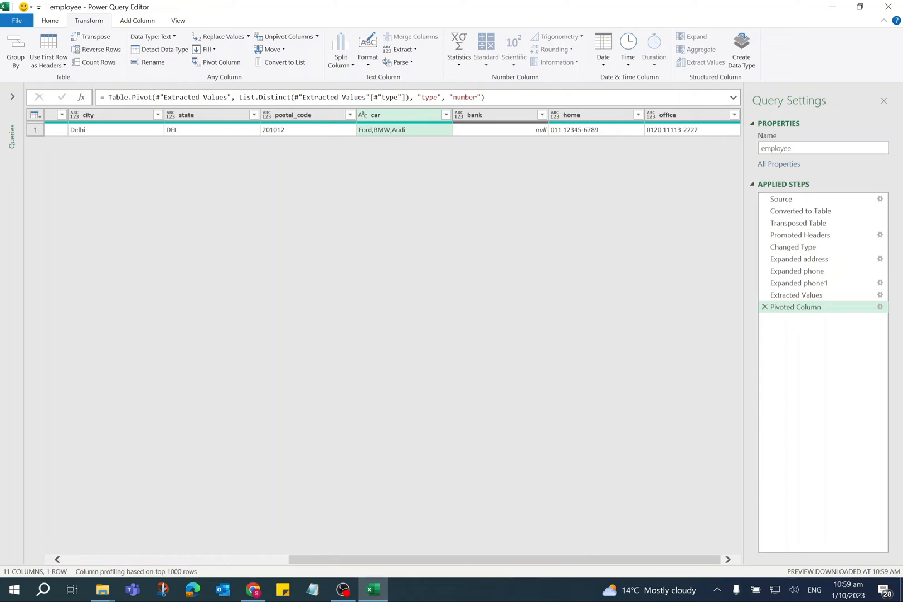
mouse_move(678, 138)
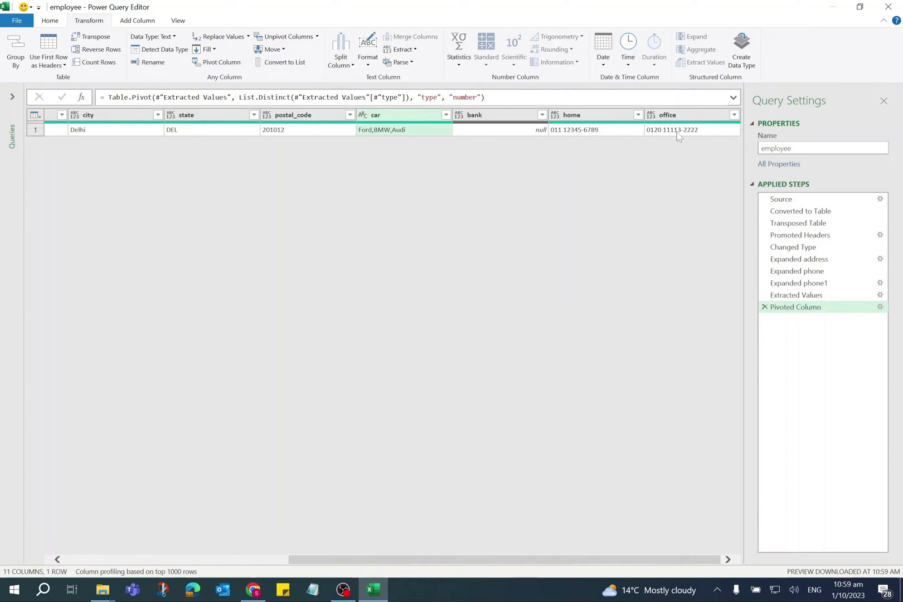
mouse_move(616, 147)
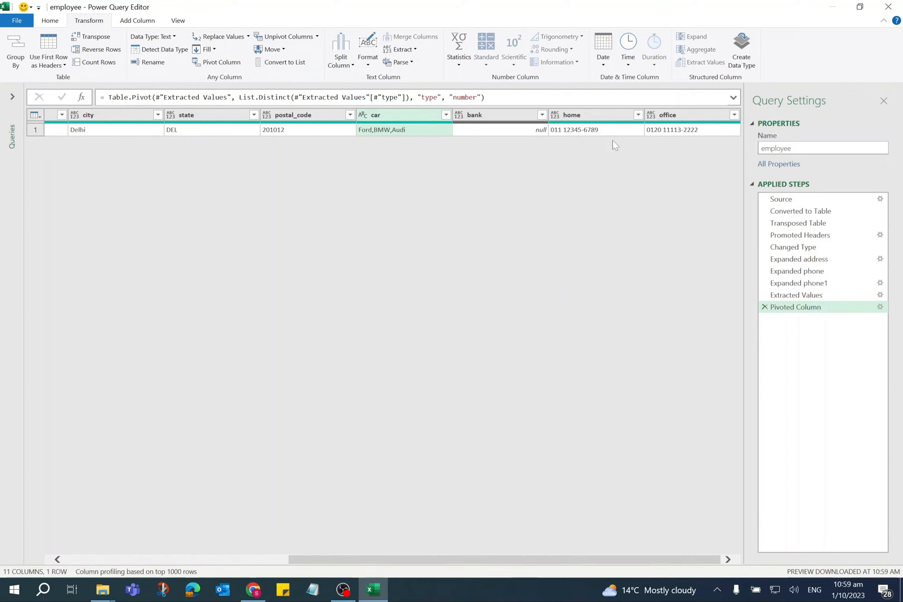
mouse_move(676, 144)
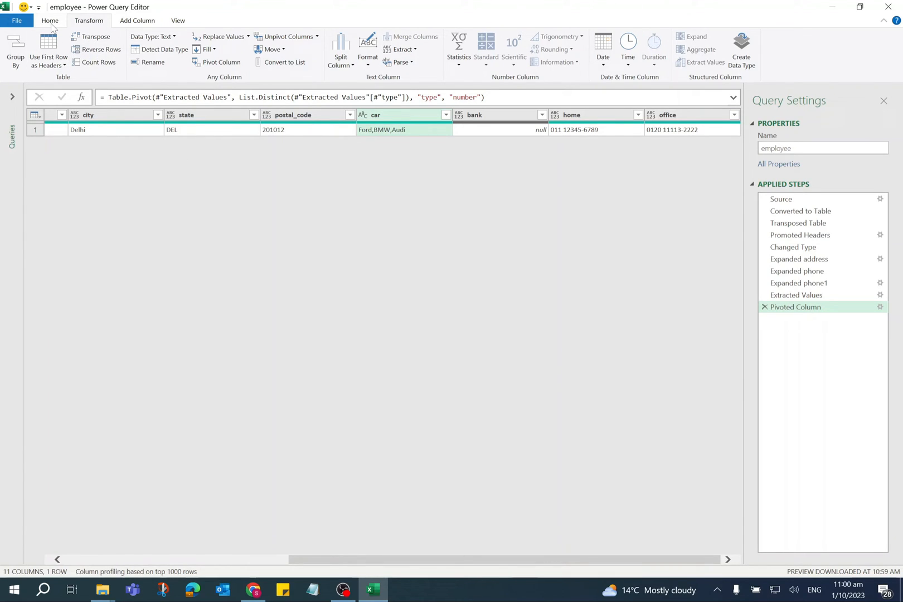
Close & Load To a Table on the existing worksheet at $A$1
left_click(50, 21)
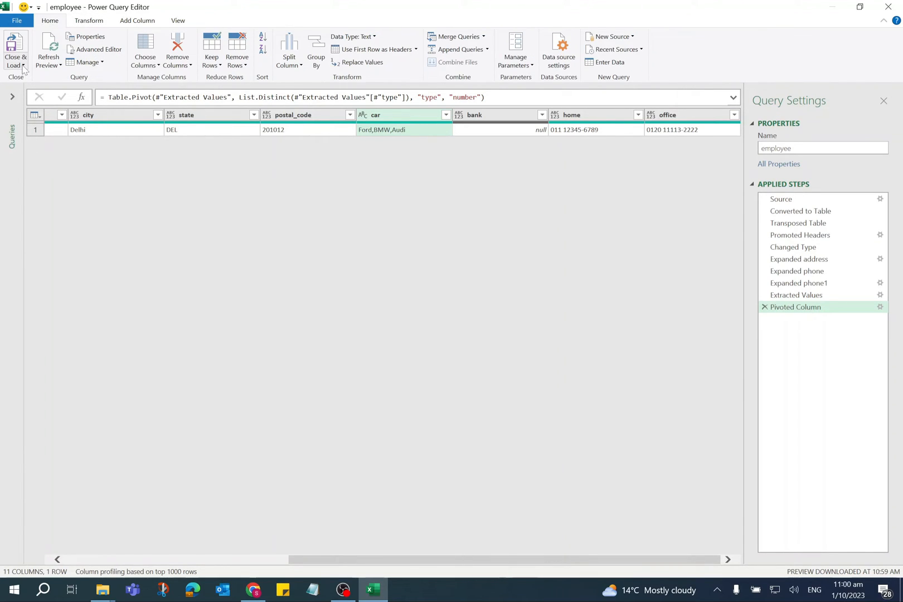
left_click(14, 50)
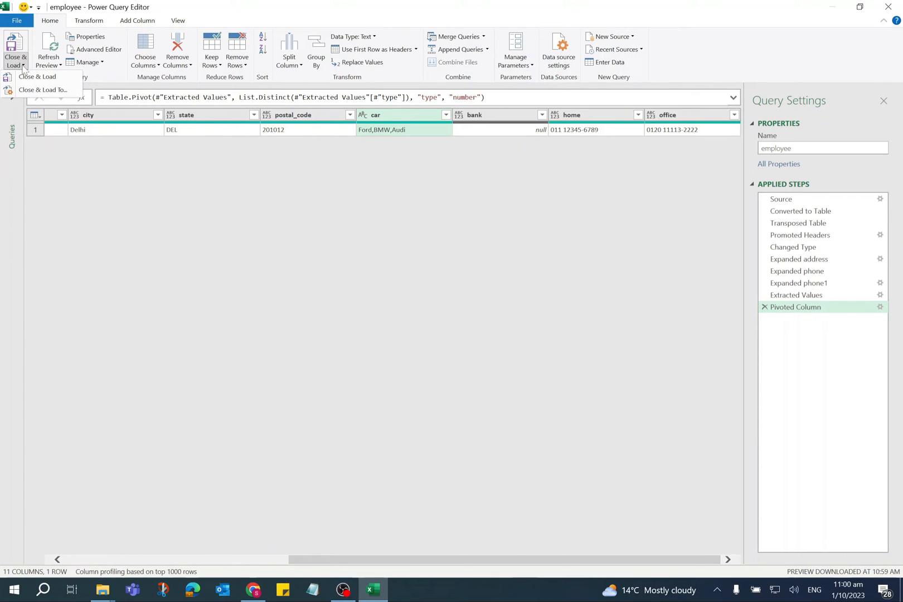
mouse_move(42, 90)
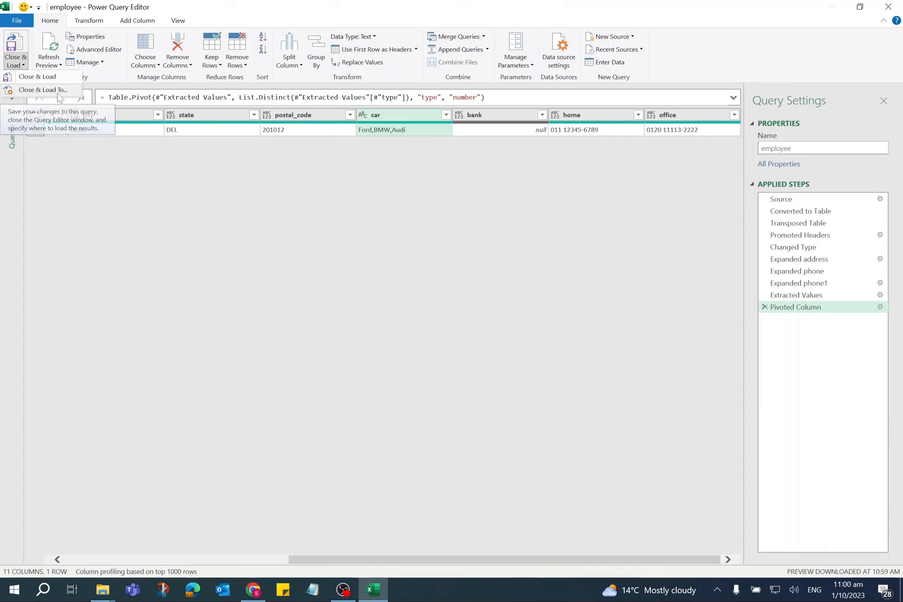
left_click(43, 90)
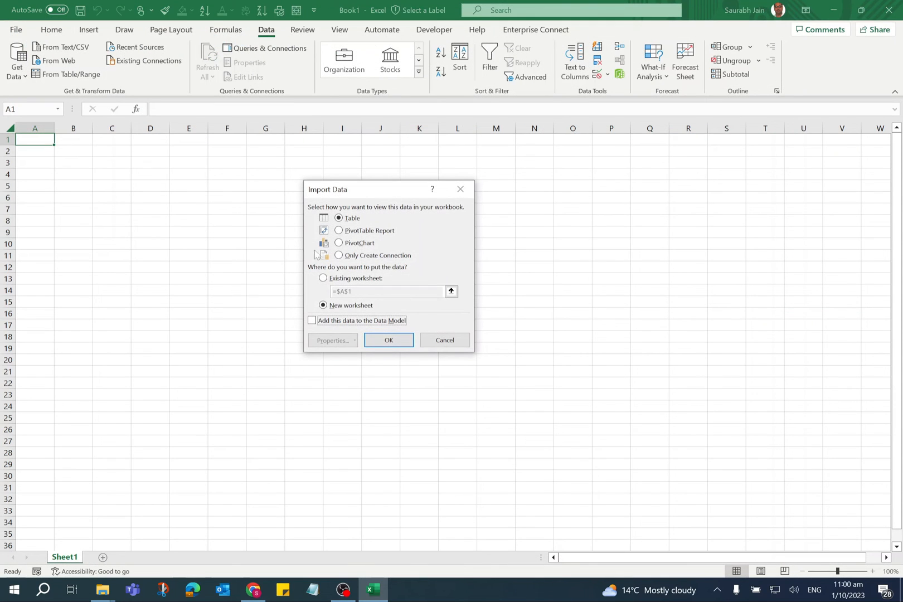
mouse_move(439, 315)
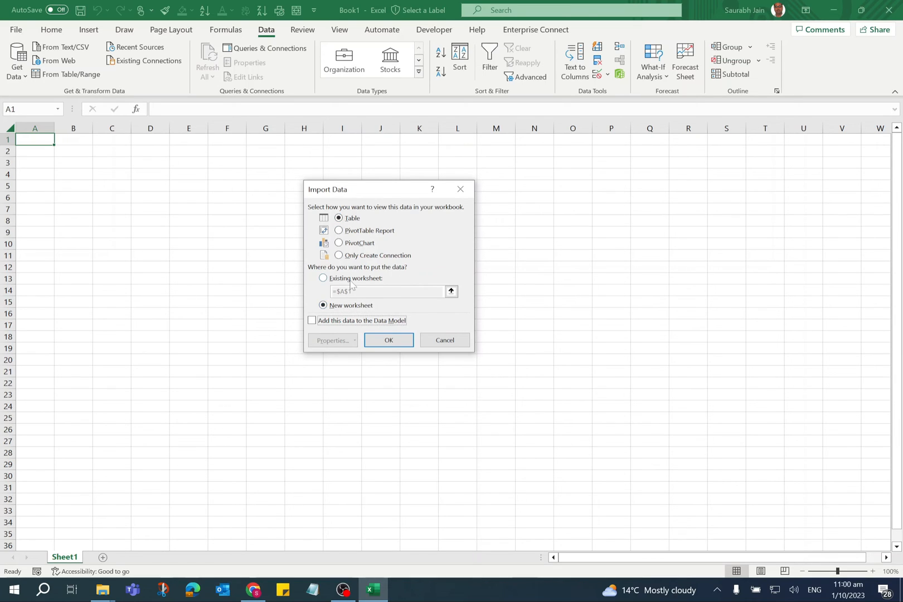
left_click(323, 278)
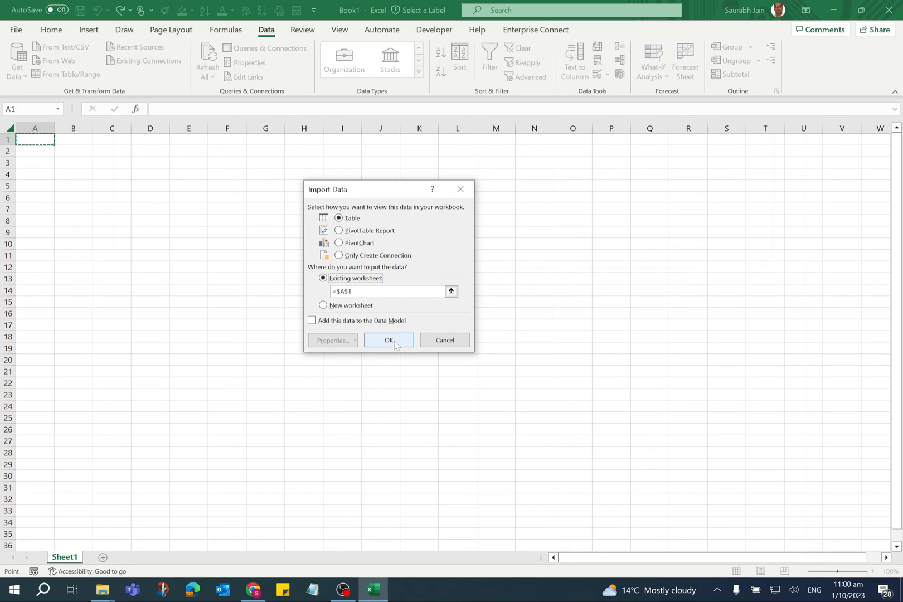
left_click(388, 340)
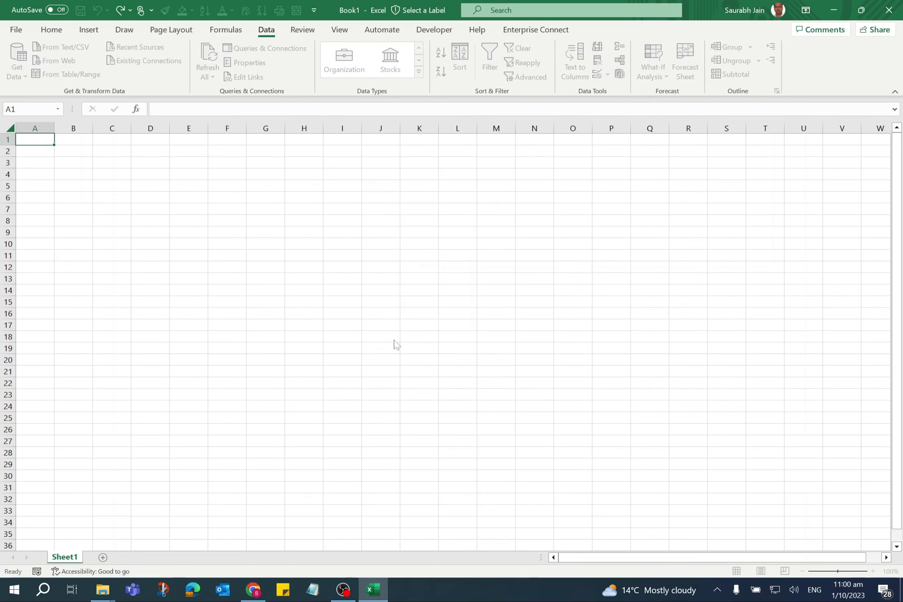